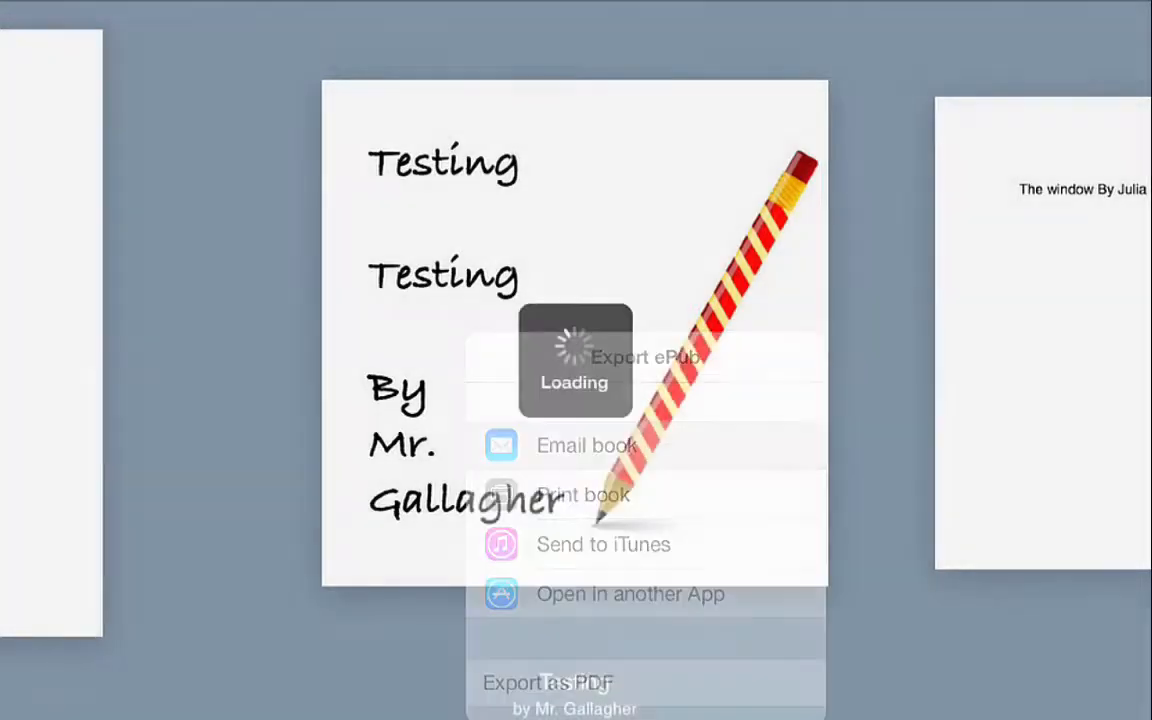
- Email the exported Testing.epub, creating a draft titled 'Testing by Mr. Gallagher' ready to address
click(586, 445)
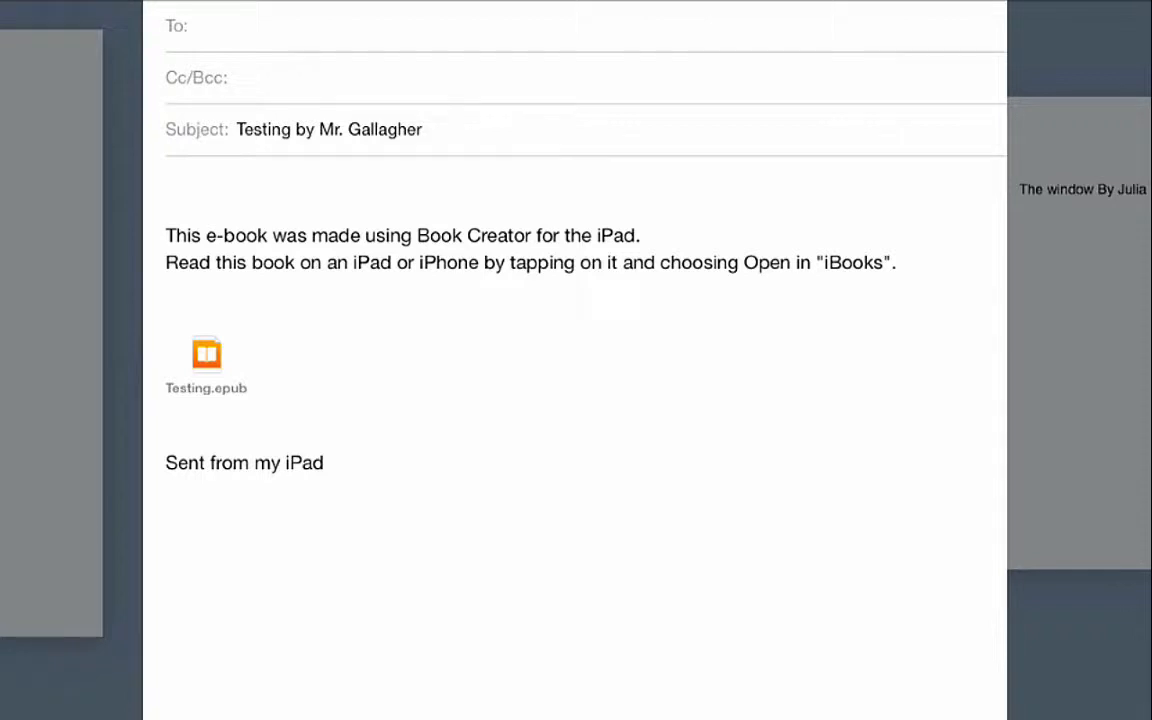
click(580, 26)
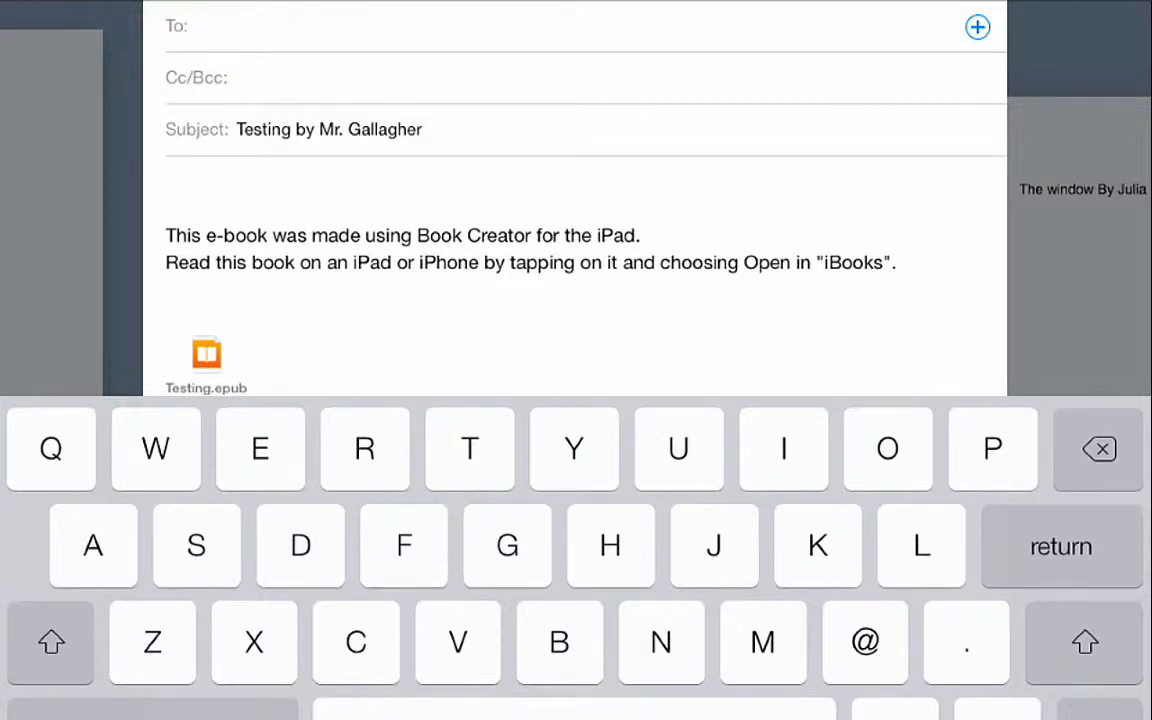
- Address the email to the recent contact matching 'cg' and send it
text(cg)
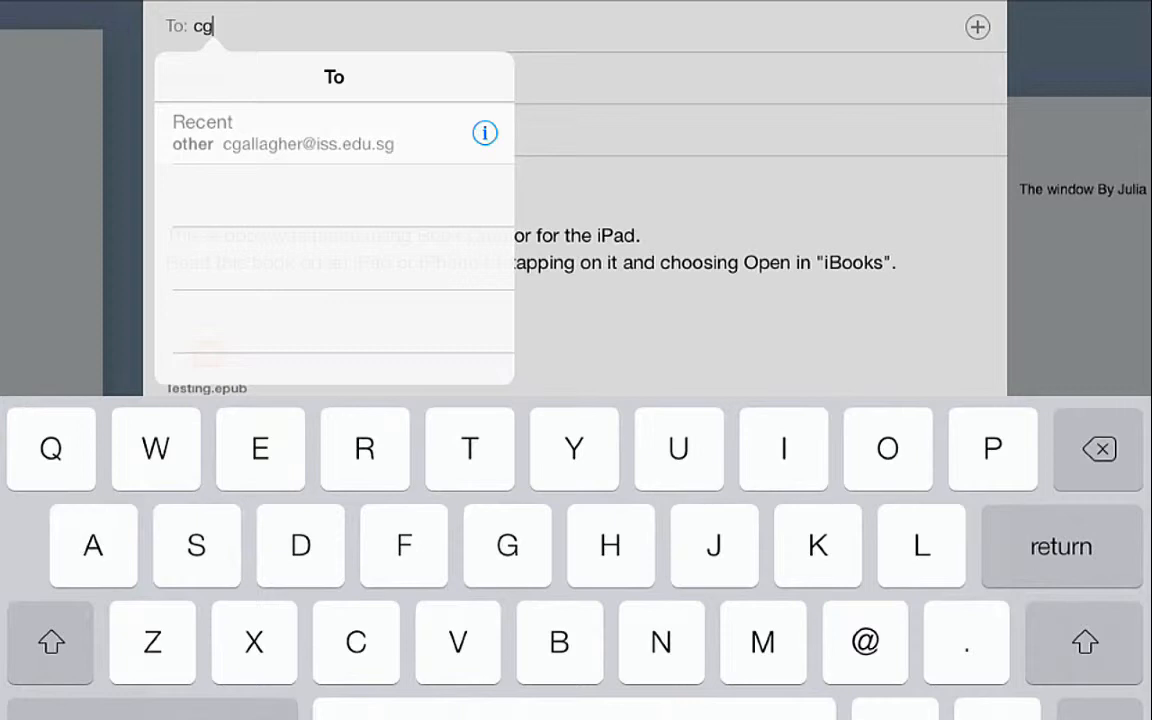
click(308, 143)
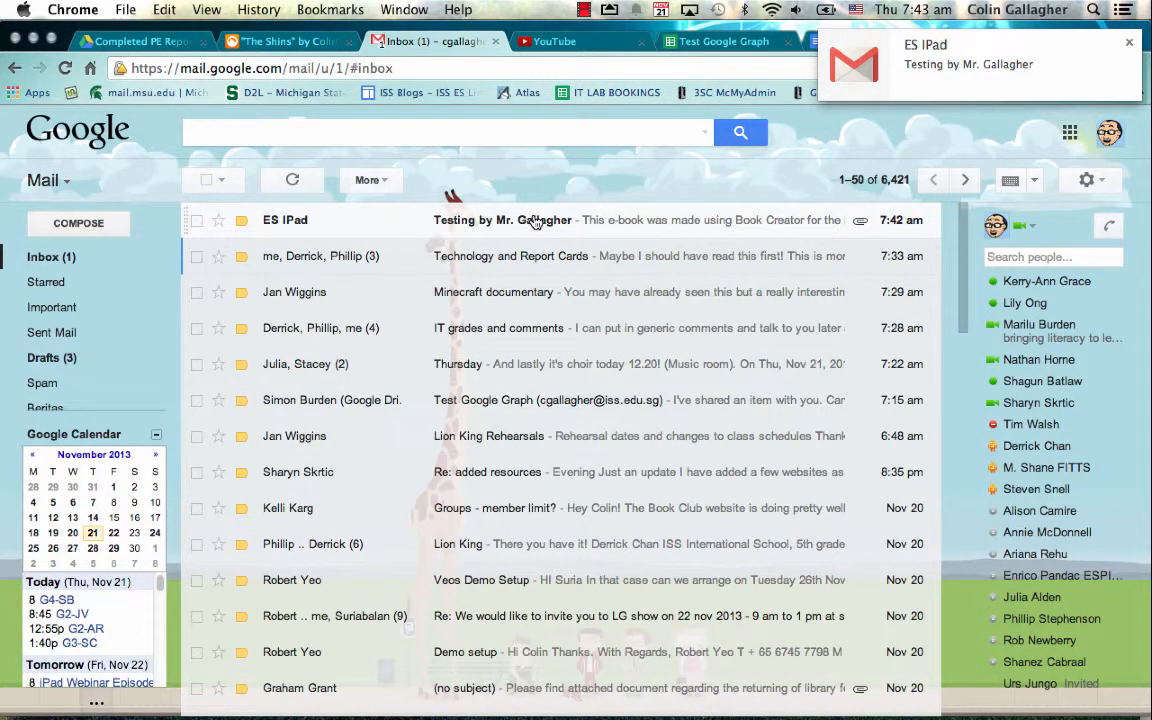
- Download the Testing.epub attachment from the 'Testing by Mr. Gallagher' message as Testing (2).epub
click(530, 220)
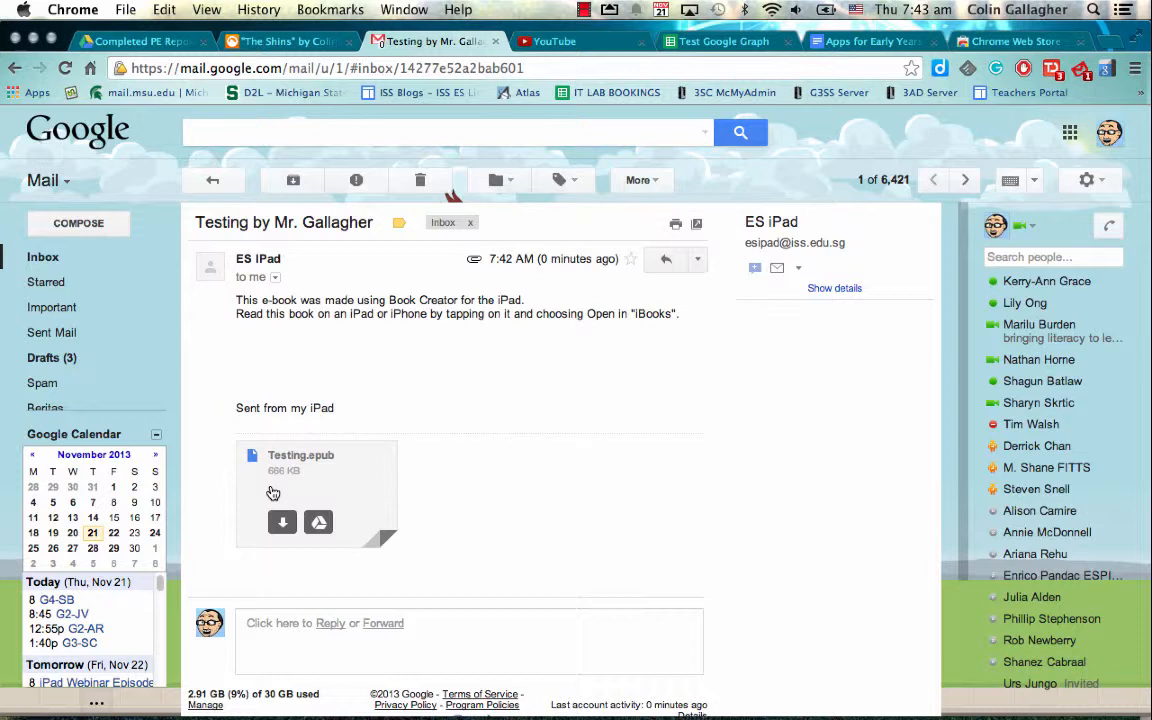
mouse_move(282, 522)
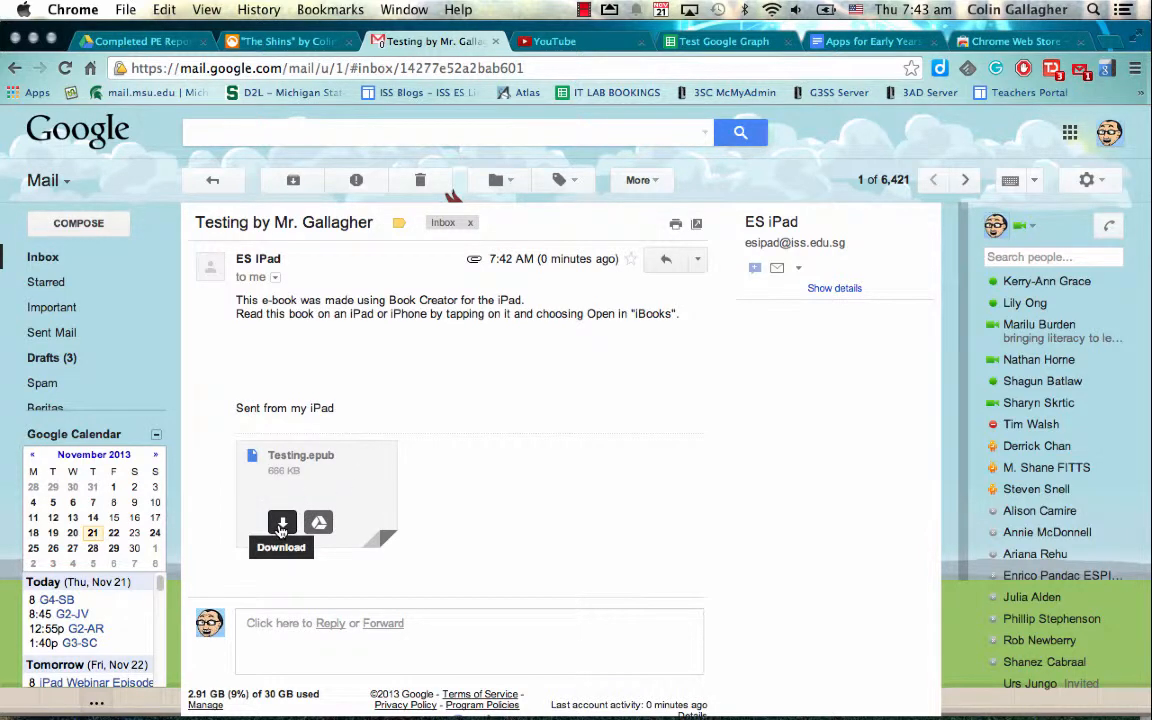
click(282, 522)
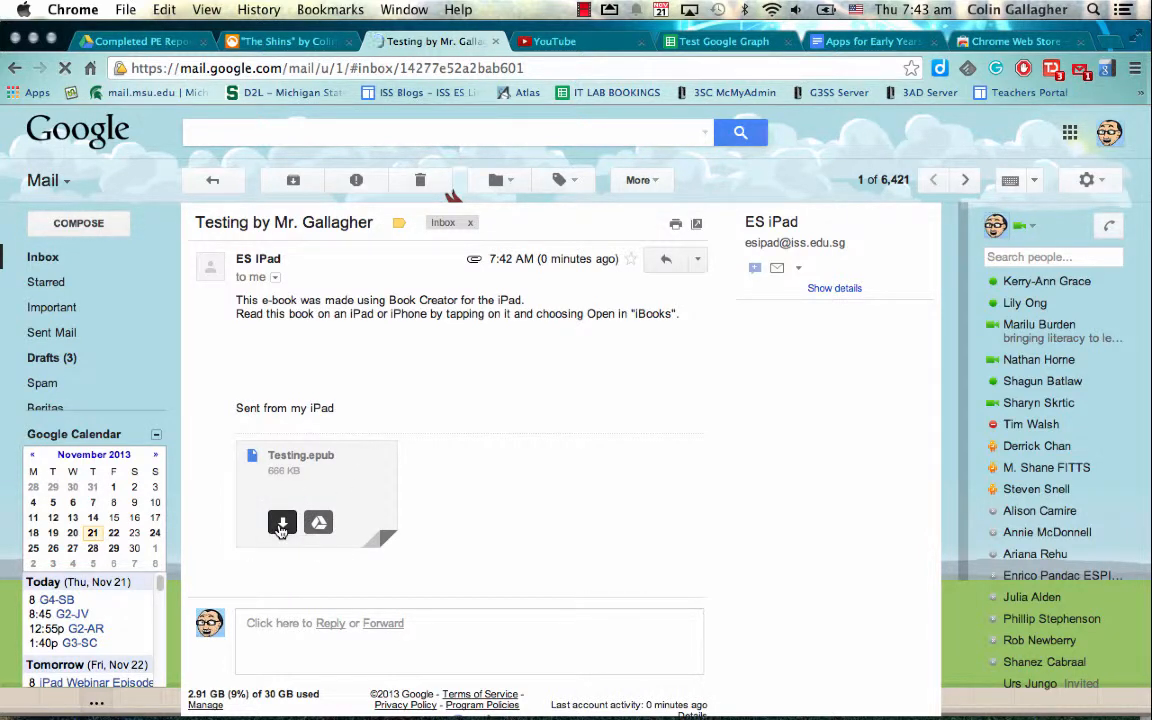
click(282, 522)
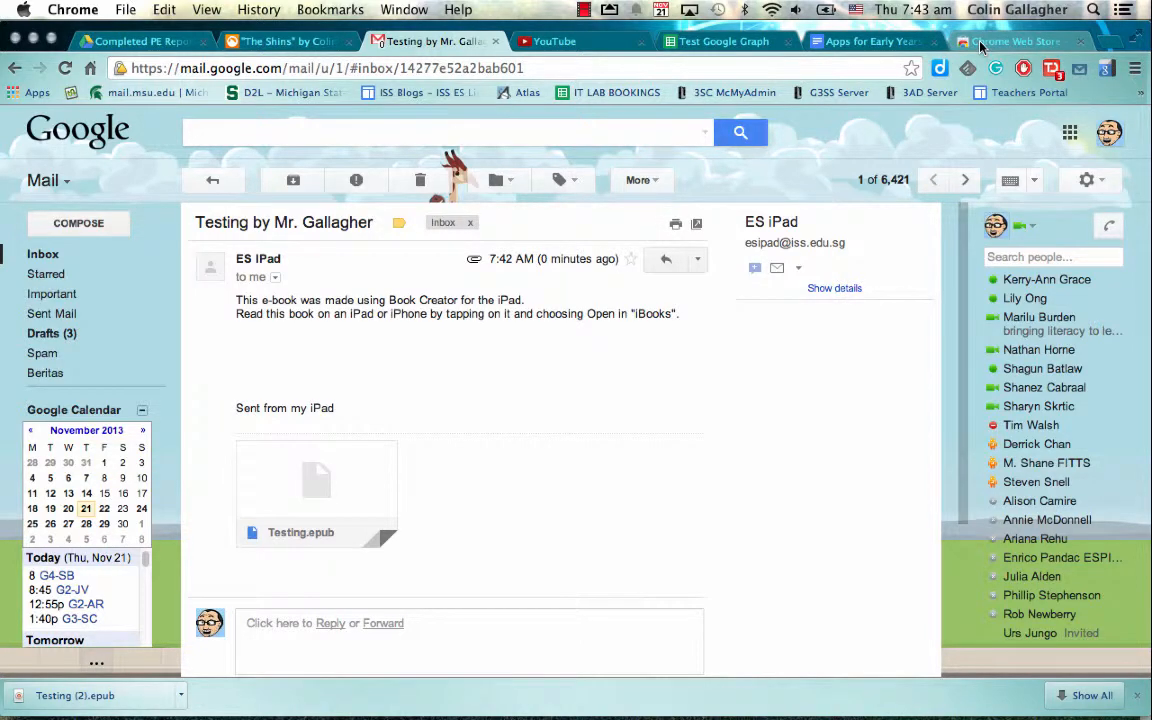
mouse_move(1017, 41)
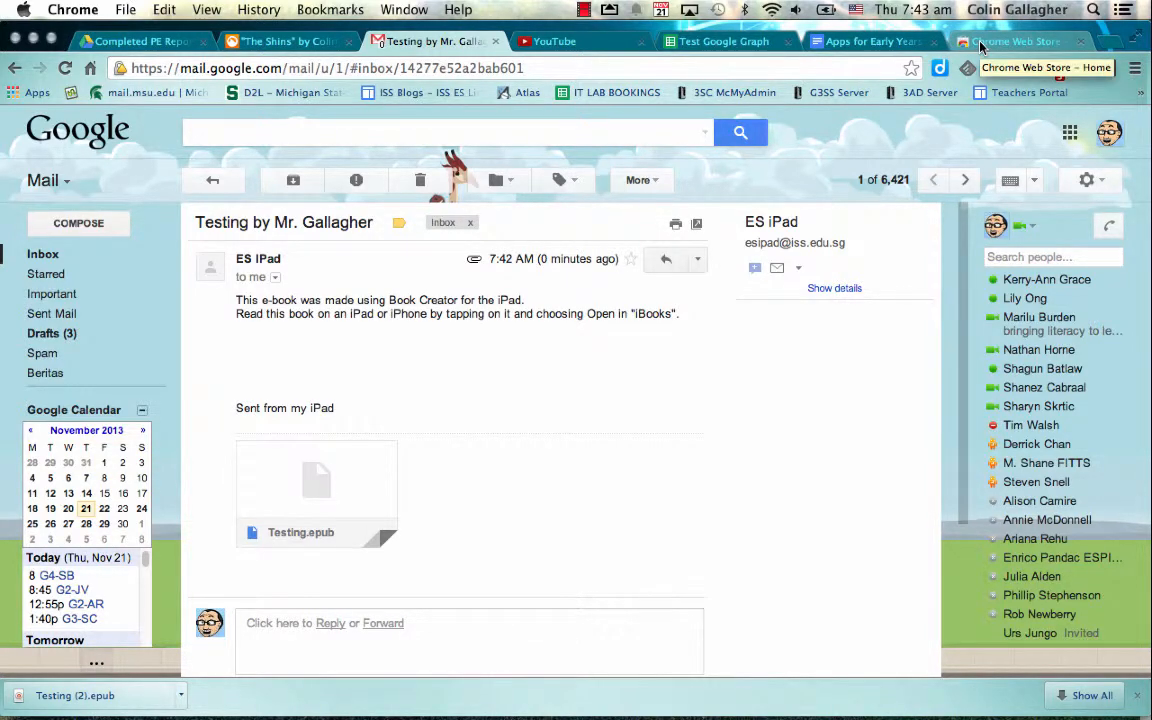
- Search the Chrome Web Store for 'readium', listing the Readium EPUB3 reader first
click(1016, 41)
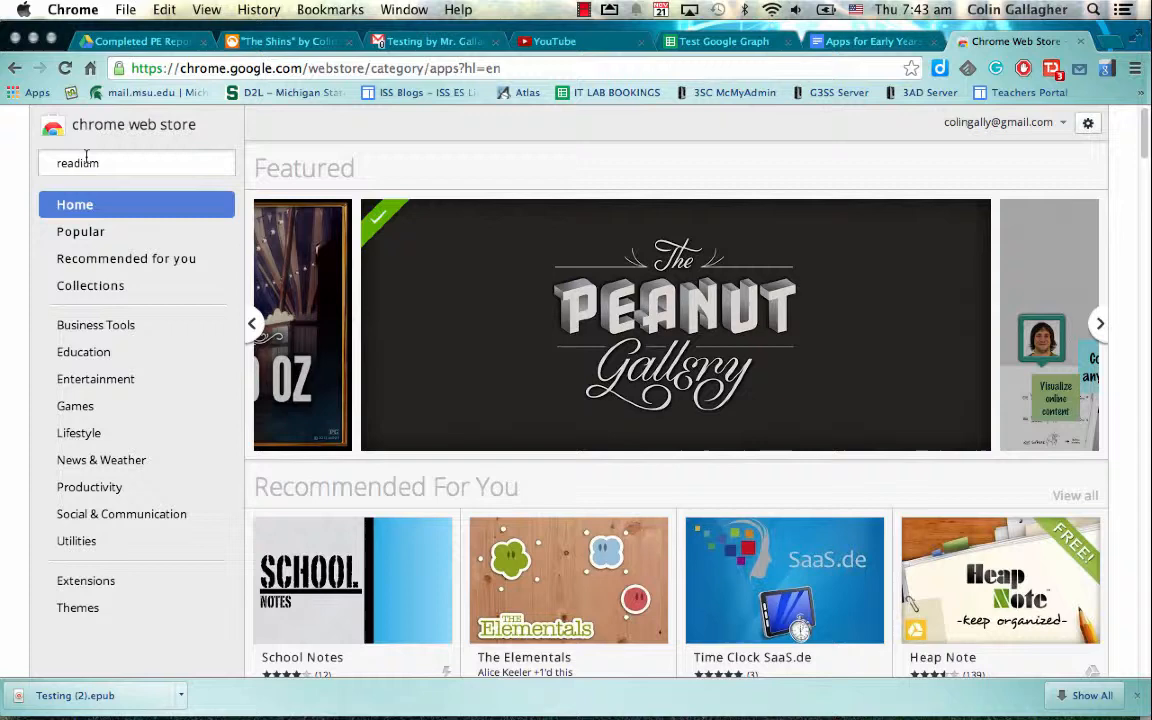
key(Return)
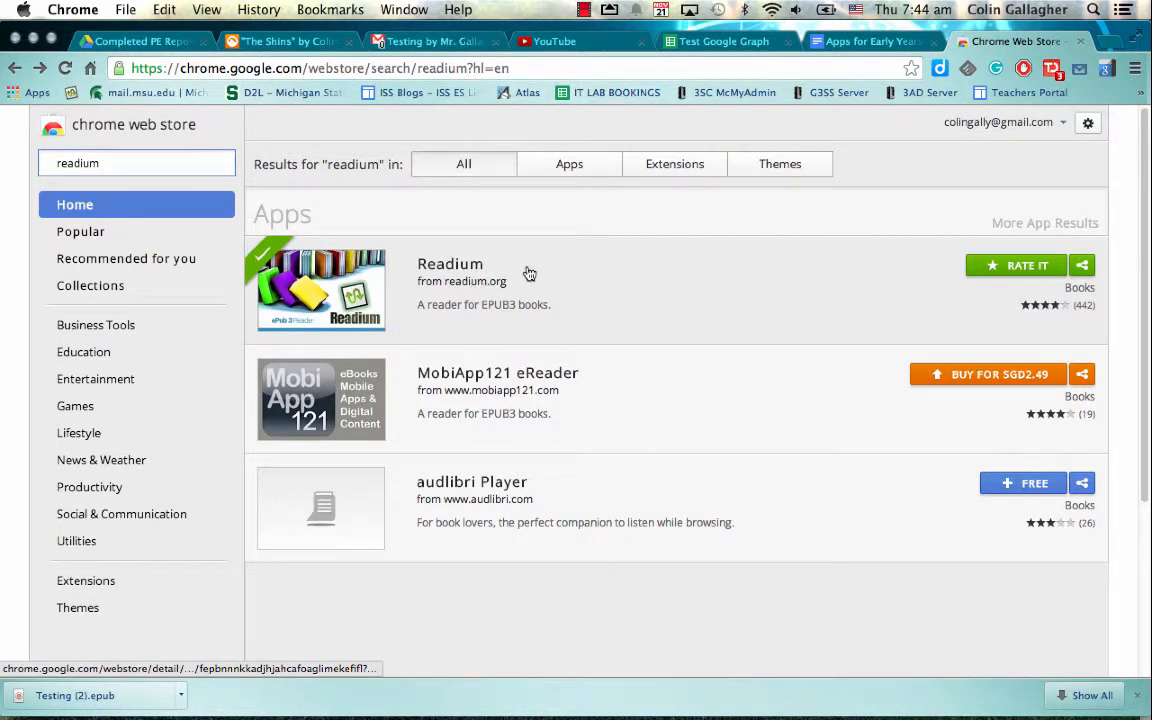
click(449, 264)
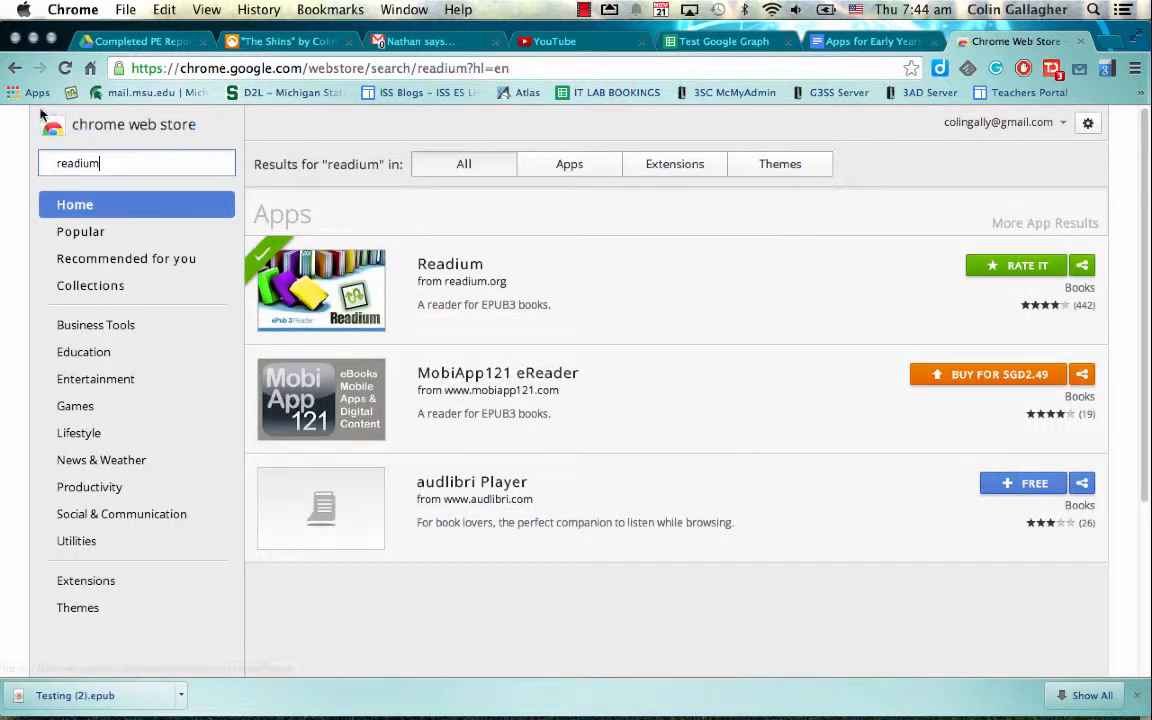
mouse_move(37, 92)
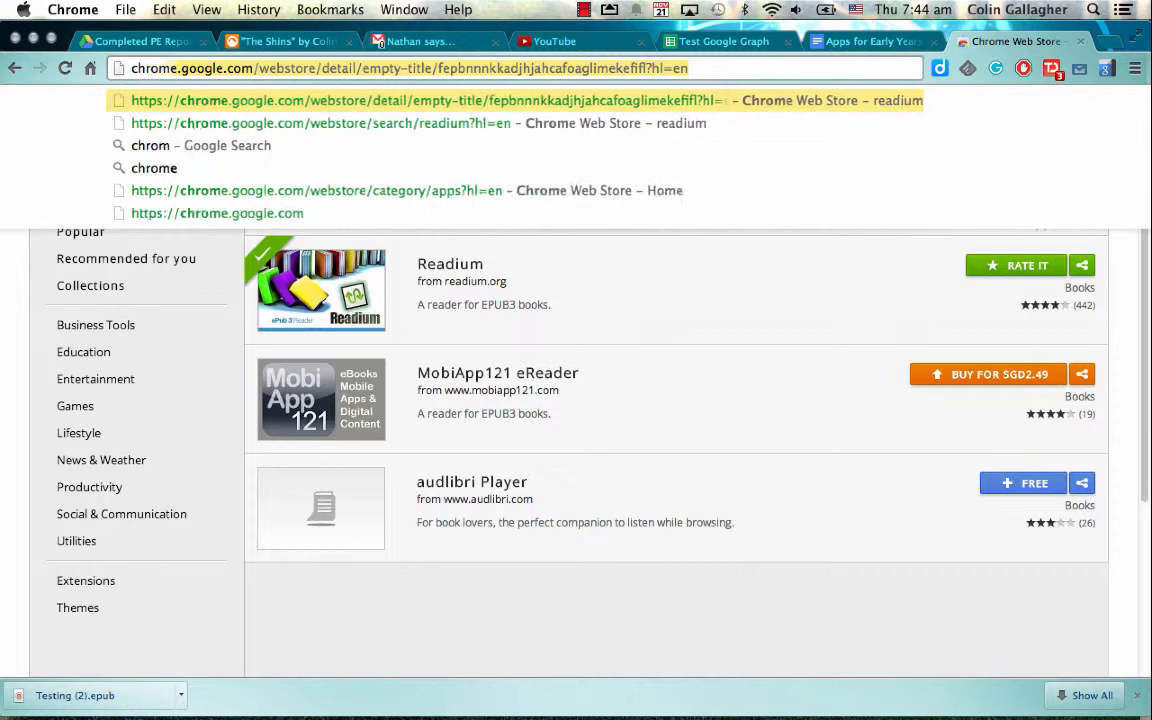
- Launch the Readium app from chrome://apps, showing its empty library
text(chrome://apps)
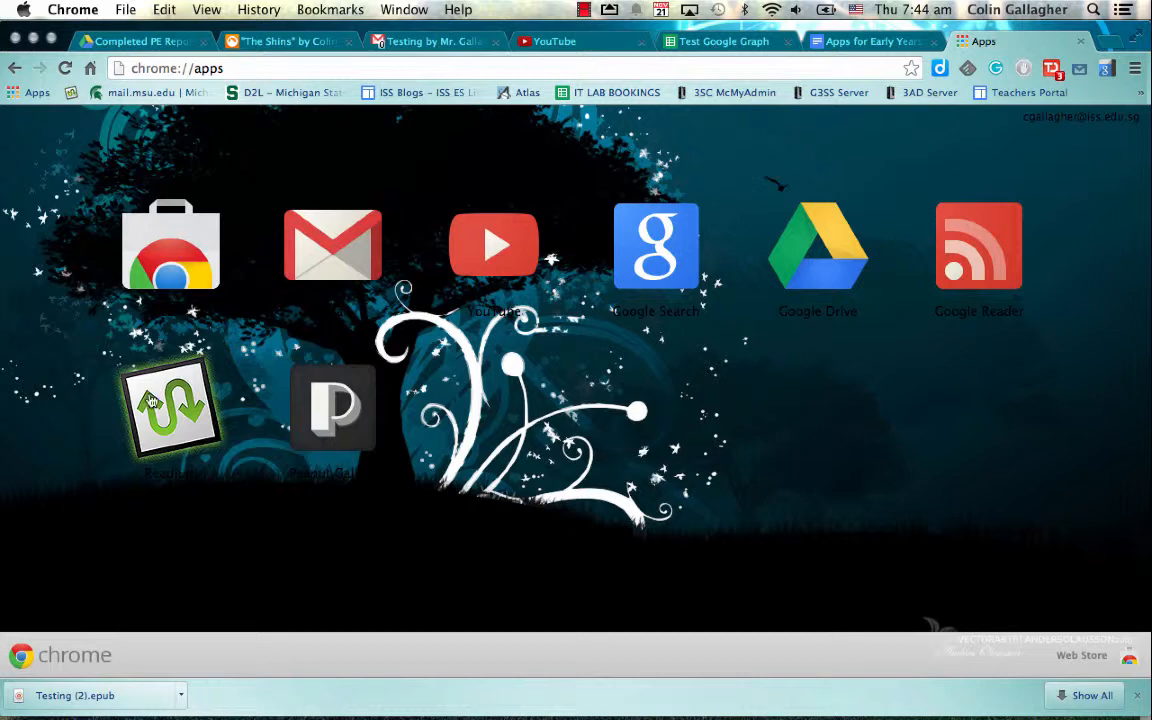
click(170, 405)
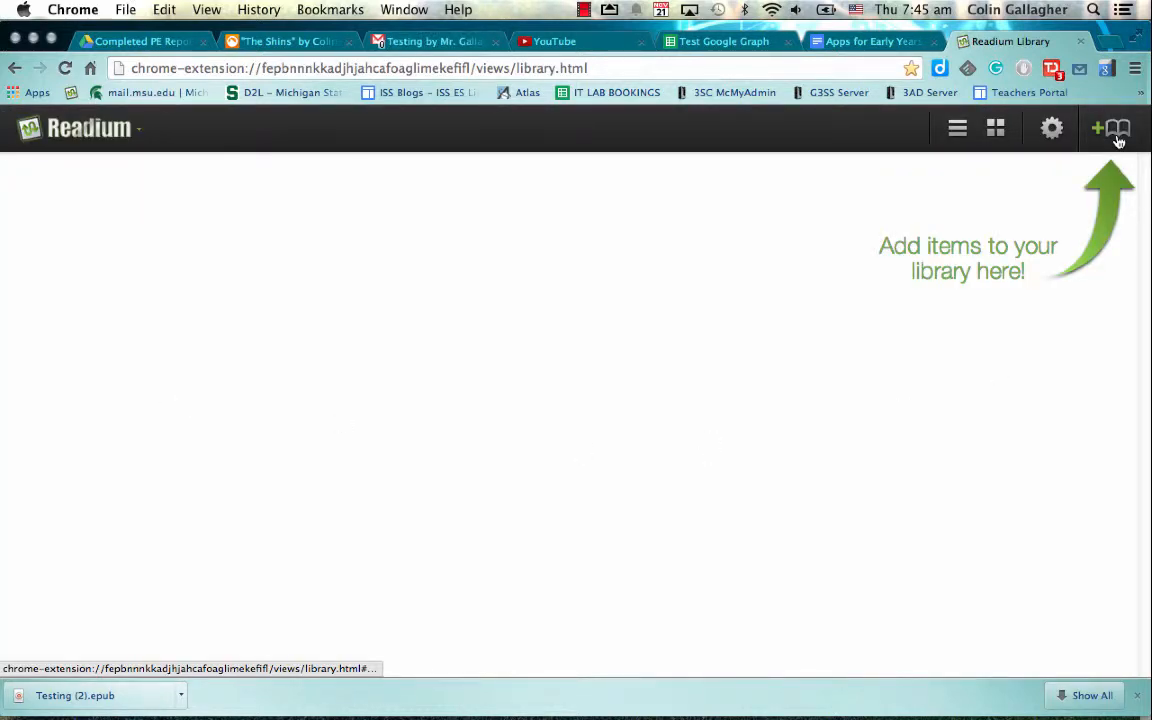
- Add the local file Testing (2).epub to the Readium library as the Testing book
click(1096, 128)
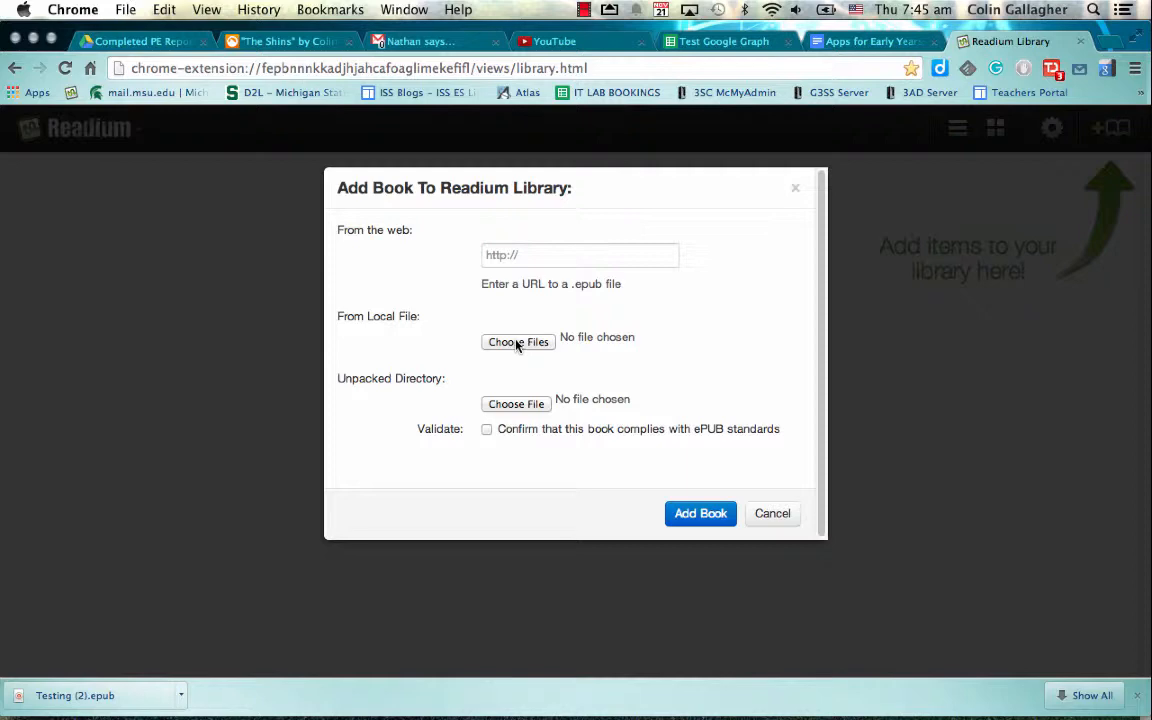
click(518, 341)
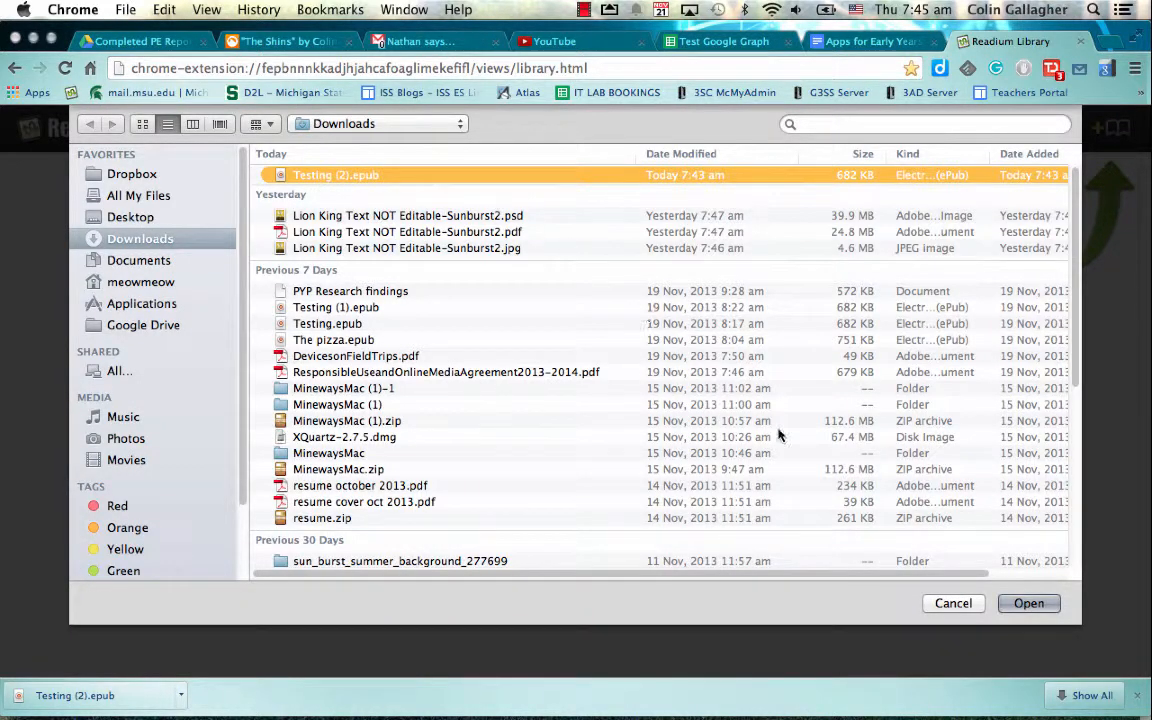
click(1028, 603)
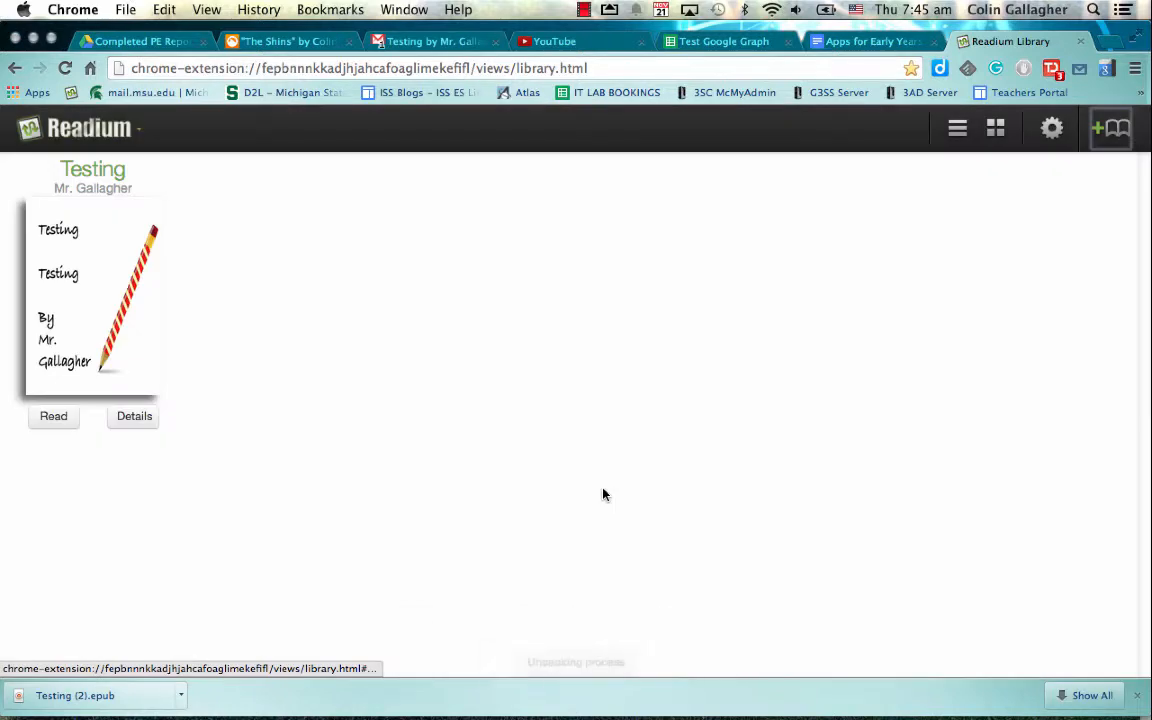
- Read the Testing book, turning to the window page and playing its audio narration
click(53, 416)
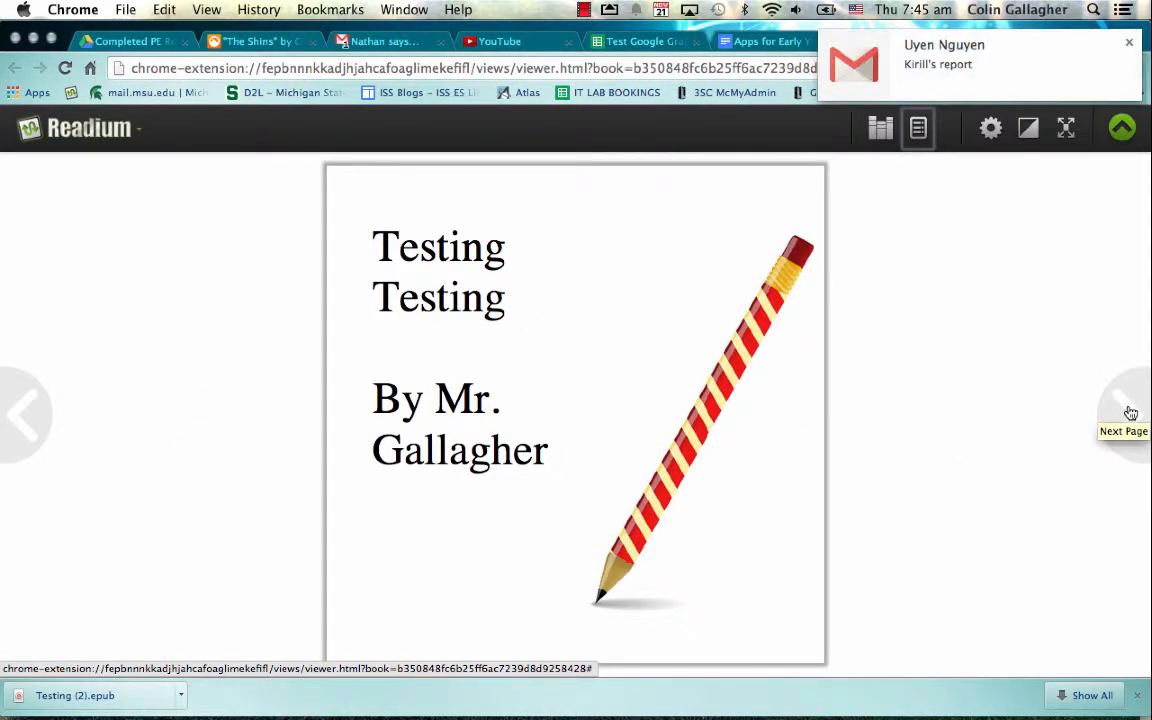
click(1123, 413)
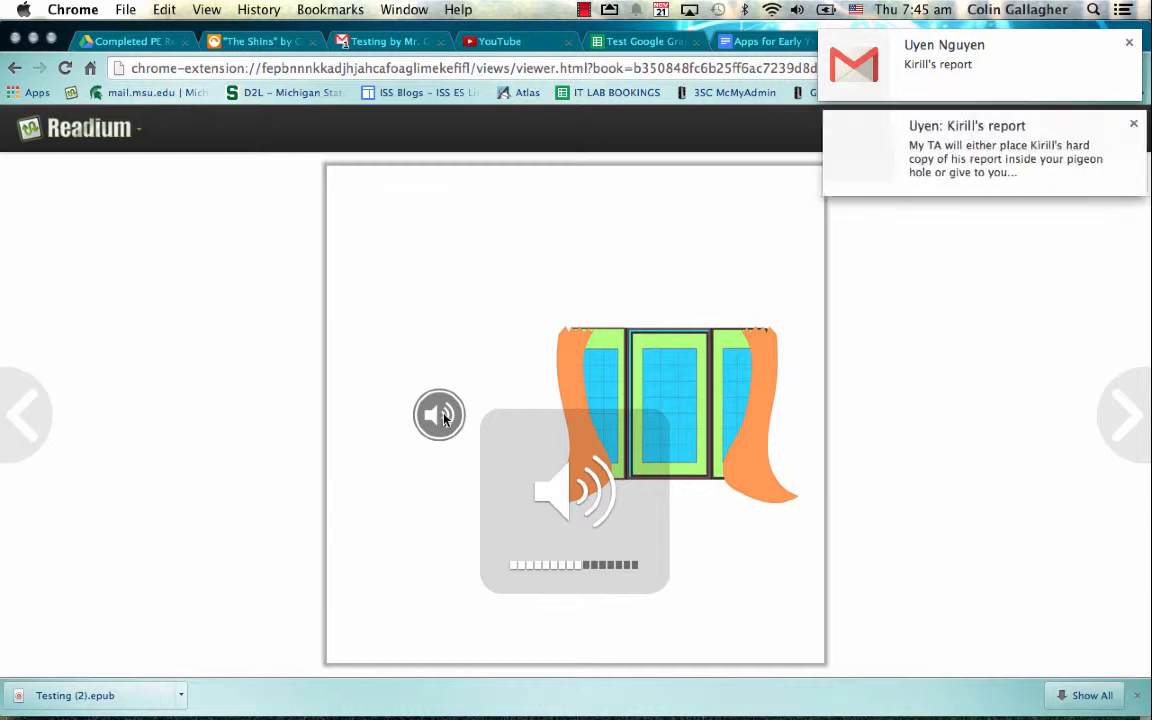
click(438, 415)
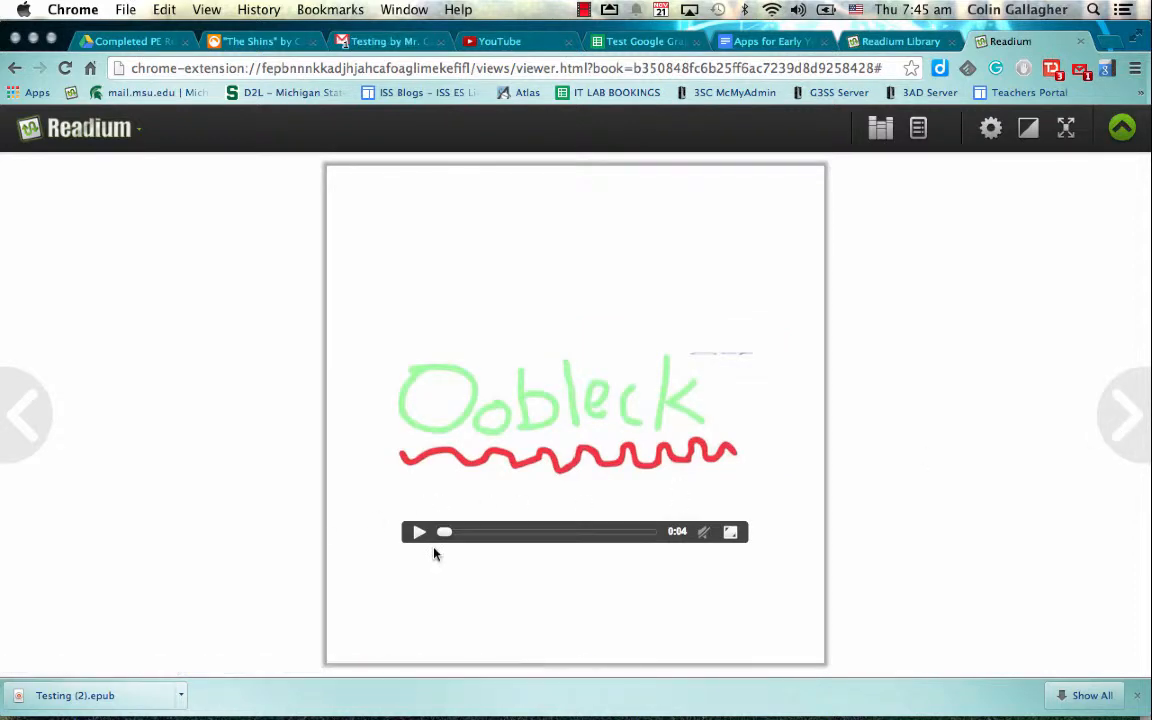
- Move on to the Oobleck page and play its video
click(1125, 414)
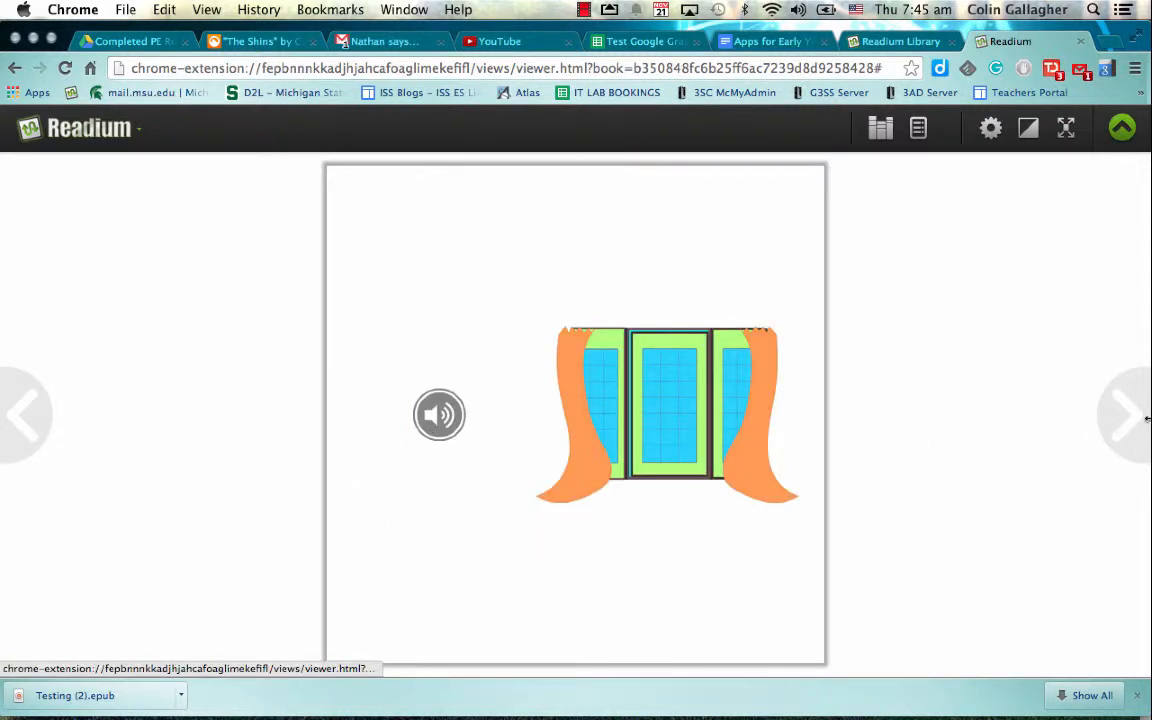
click(438, 414)
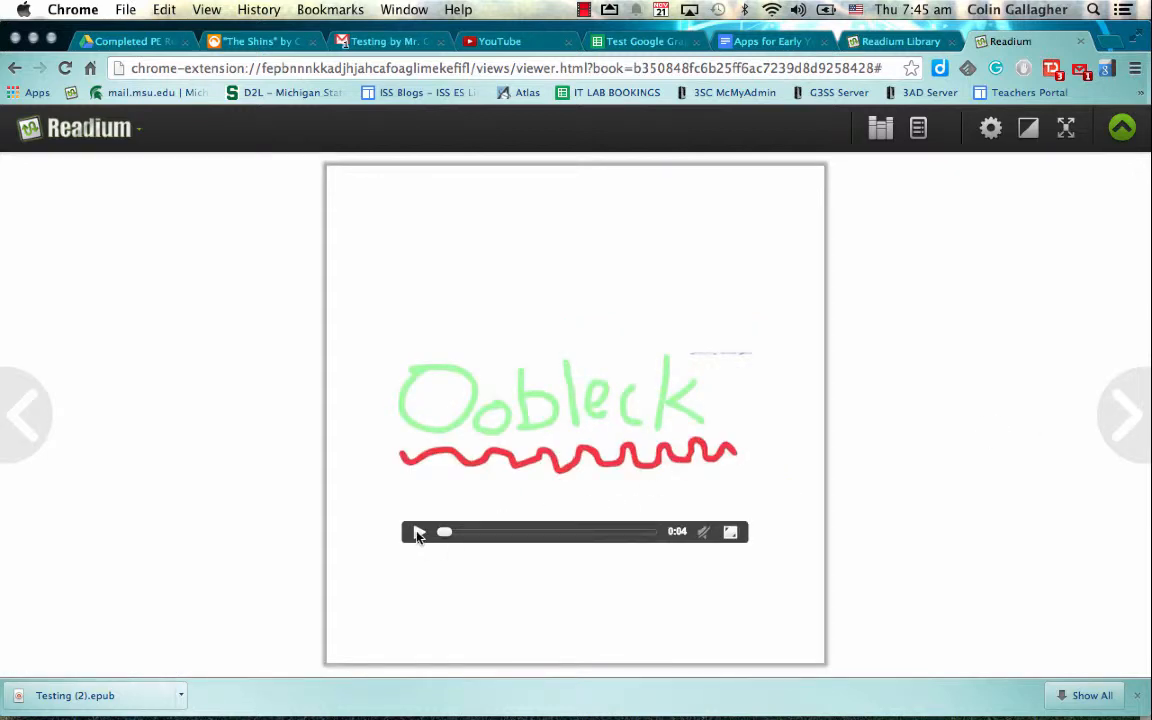
click(416, 531)
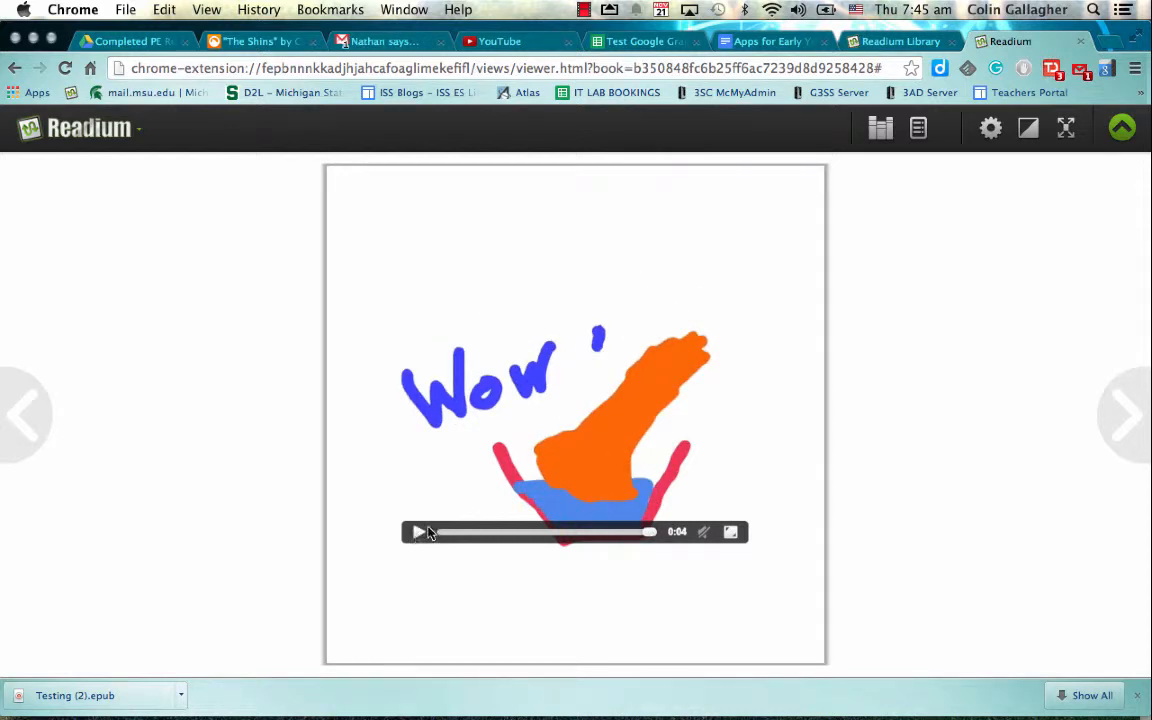
click(1125, 414)
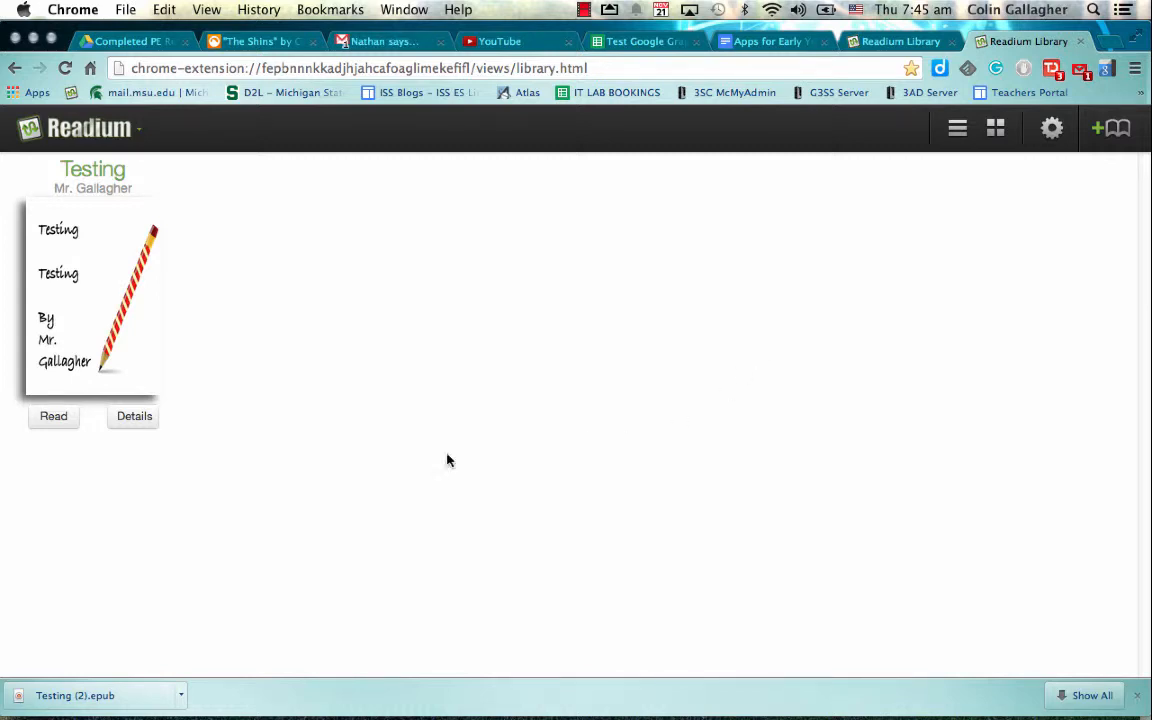
mouse_move(710, 357)
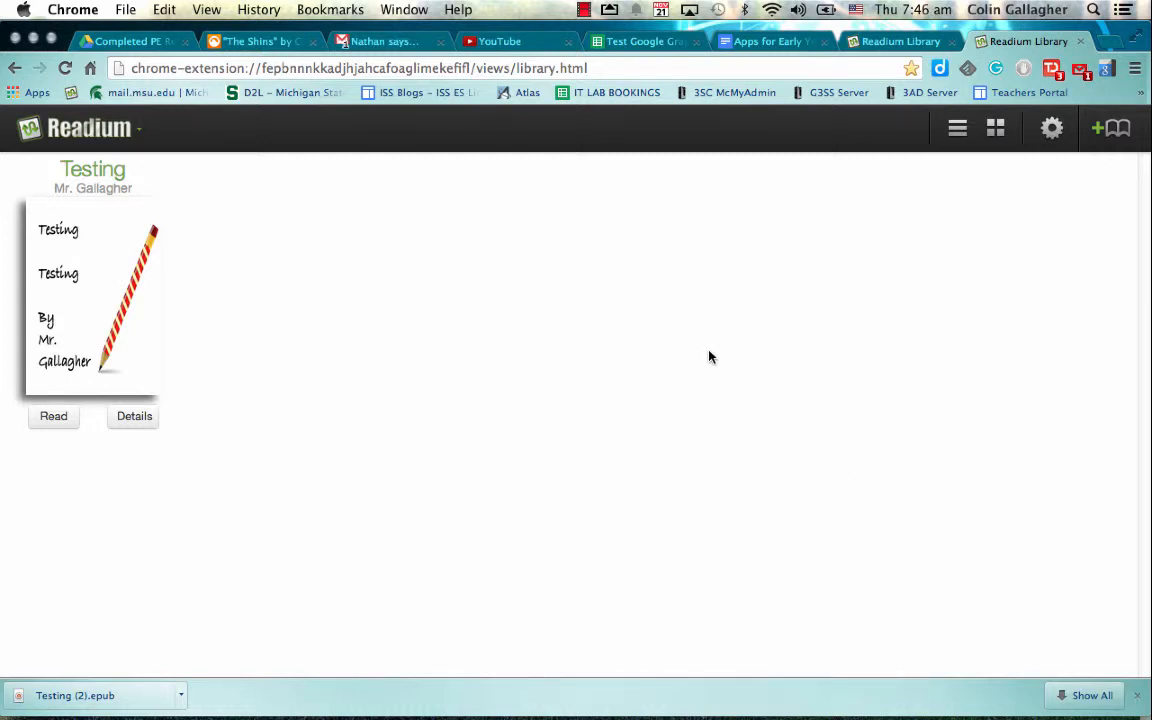